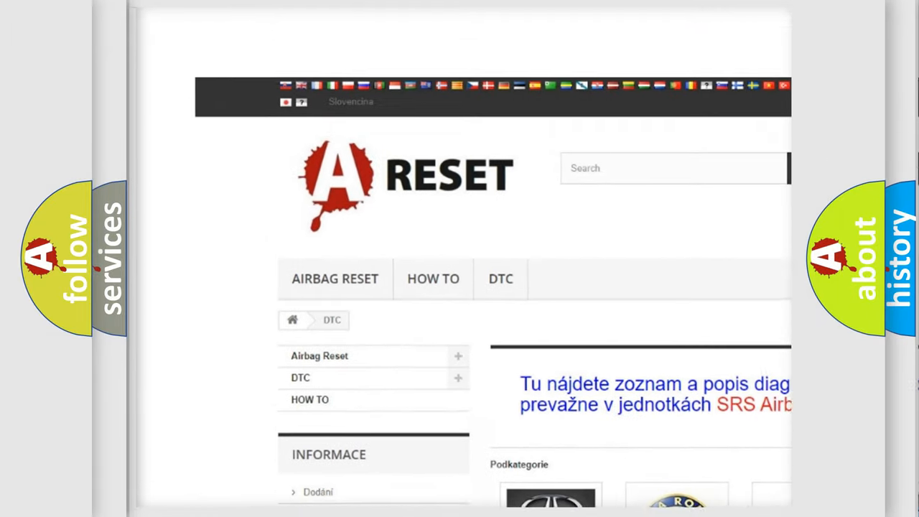
# Open the FIAT DTC tile and scroll through its airbag diagnostic code subcategories and back
pyautogui.scroll(3)
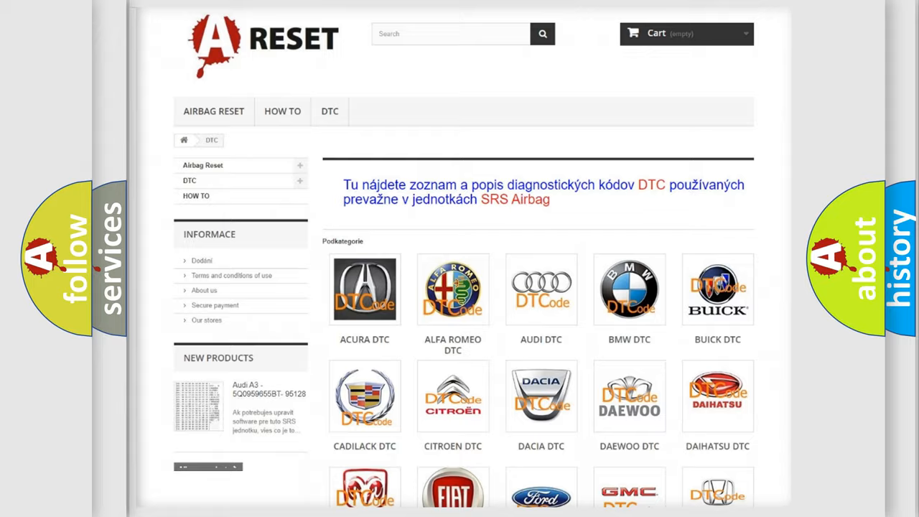
pyautogui.scroll(-3)
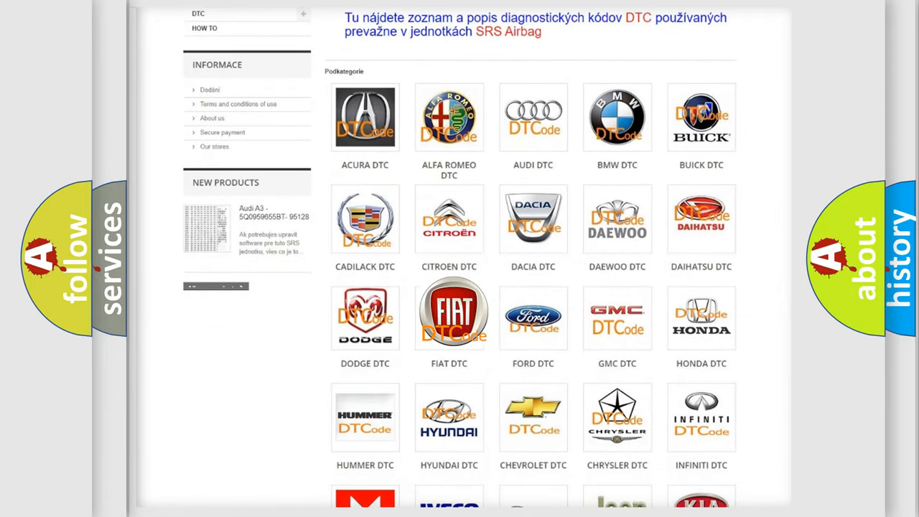
pyautogui.click(449, 312)
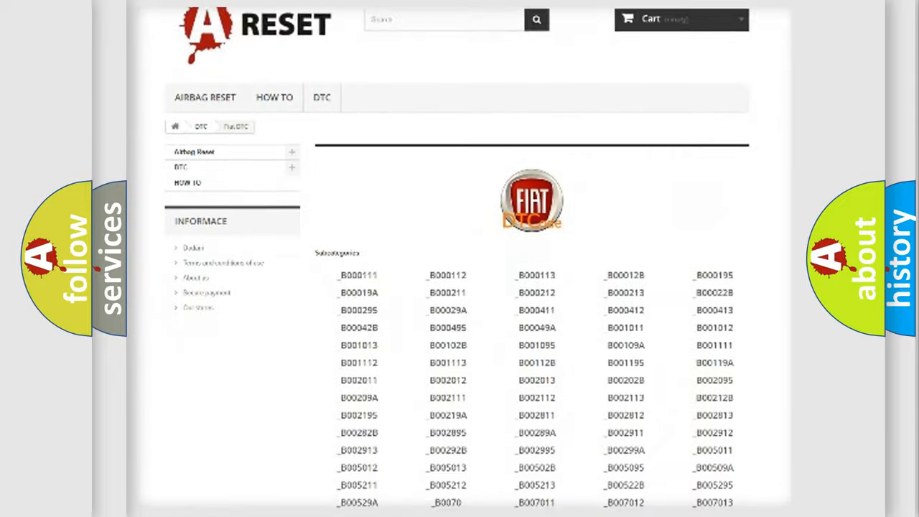
pyautogui.scroll(-3)
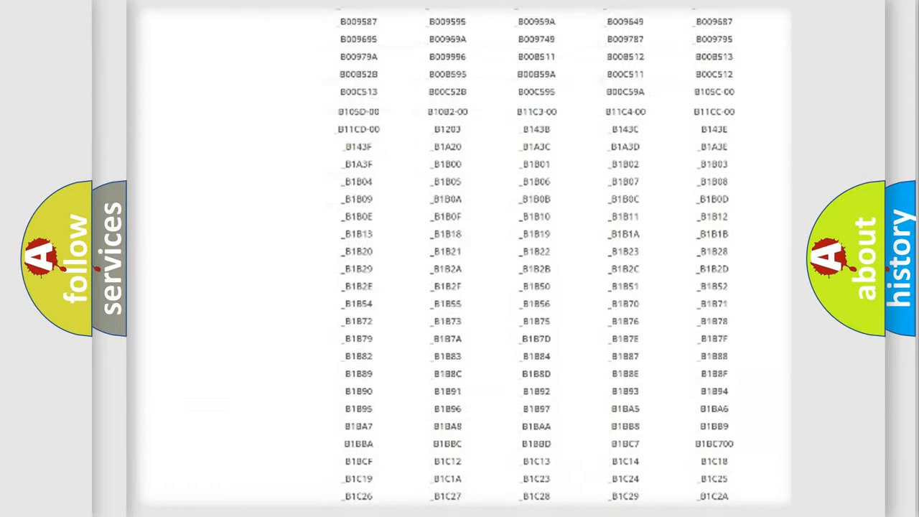
pyautogui.scroll(3)
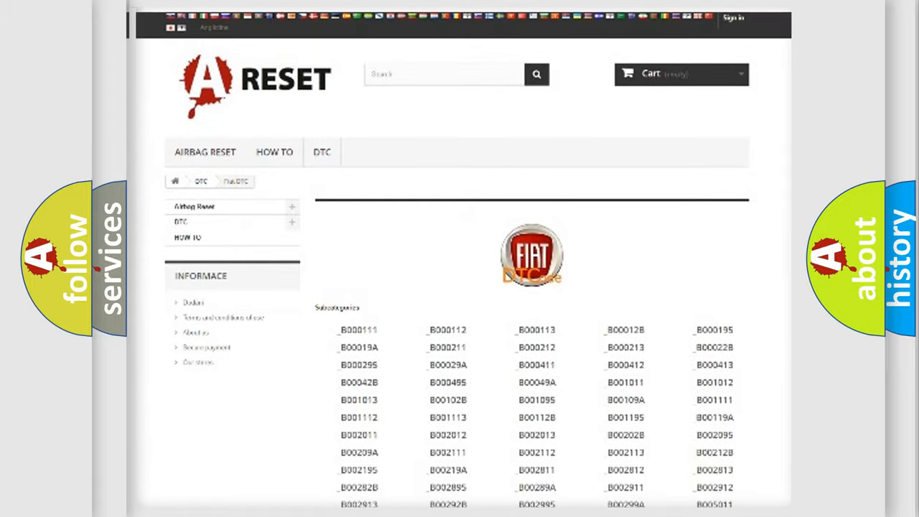